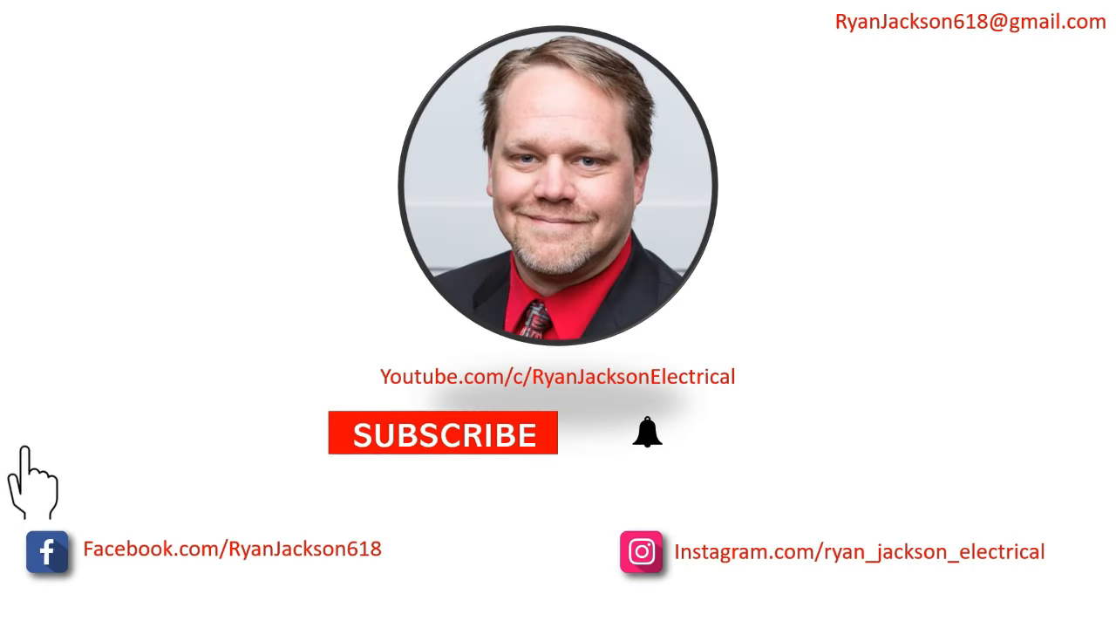
pyautogui.moveTo(610, 549)
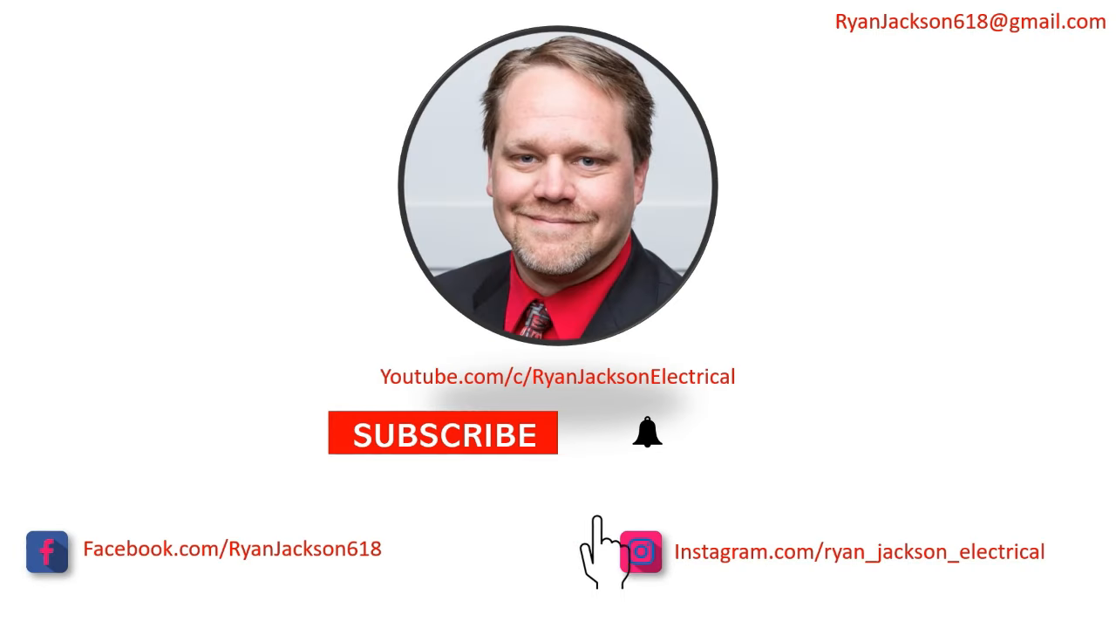